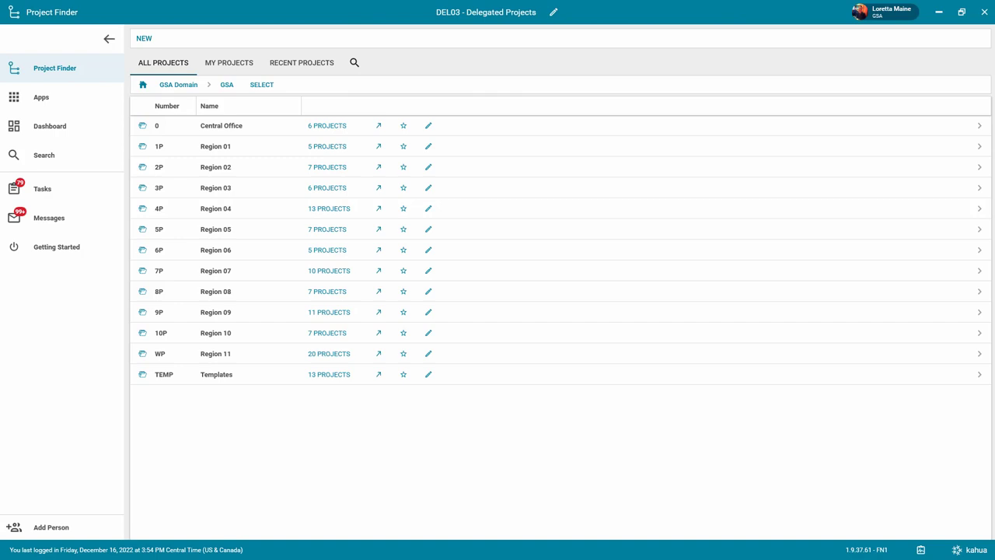
pyautogui.moveTo(233, 91)
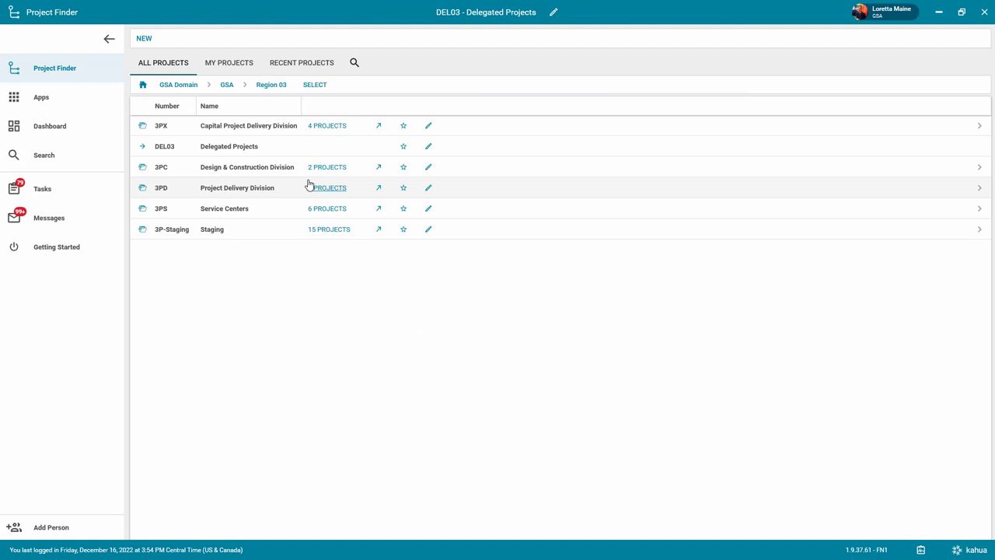
# Begin a new project under DEL03 - Delegated Projects and continue to its details form
pyautogui.click(147, 40)
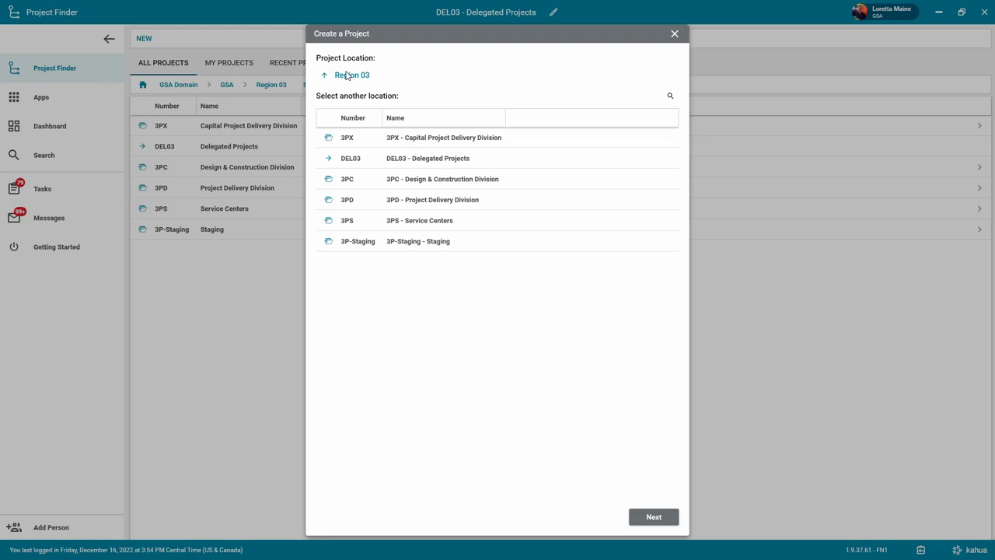
pyautogui.moveTo(392, 149)
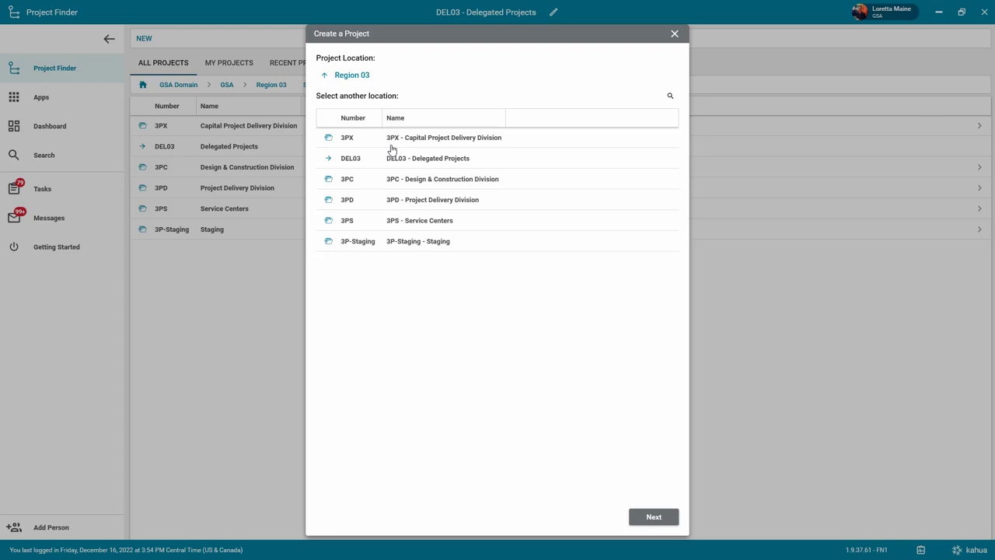
pyautogui.moveTo(429, 158)
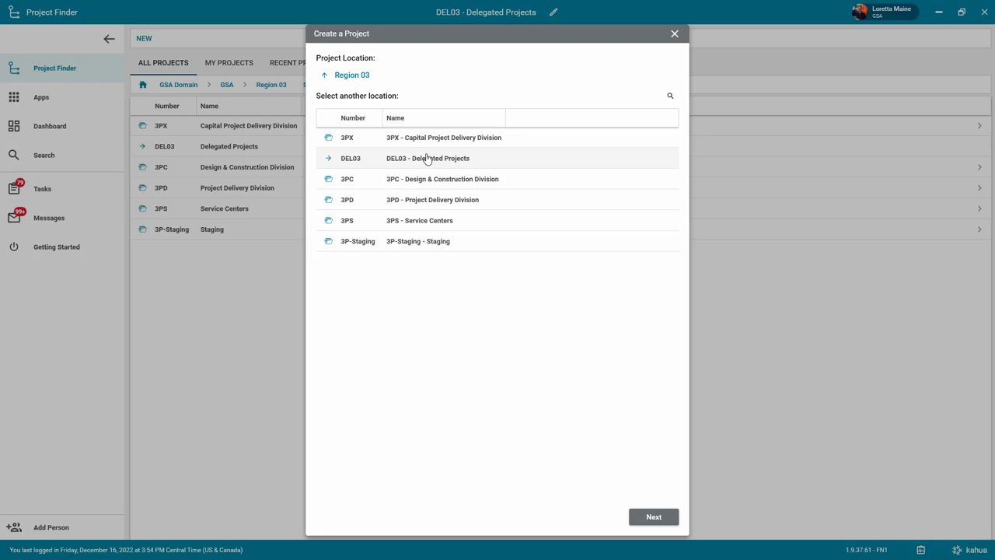
pyautogui.click(432, 159)
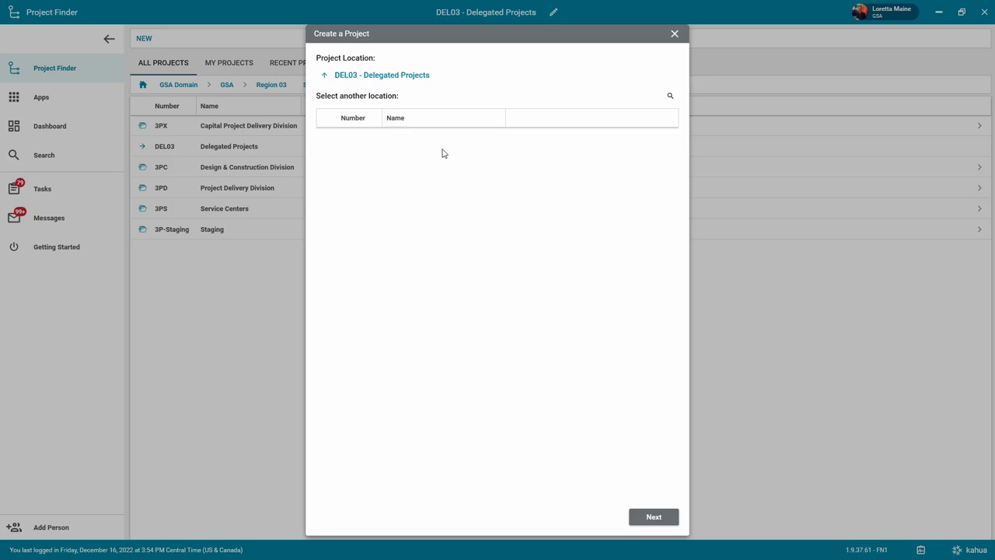
pyautogui.click(653, 516)
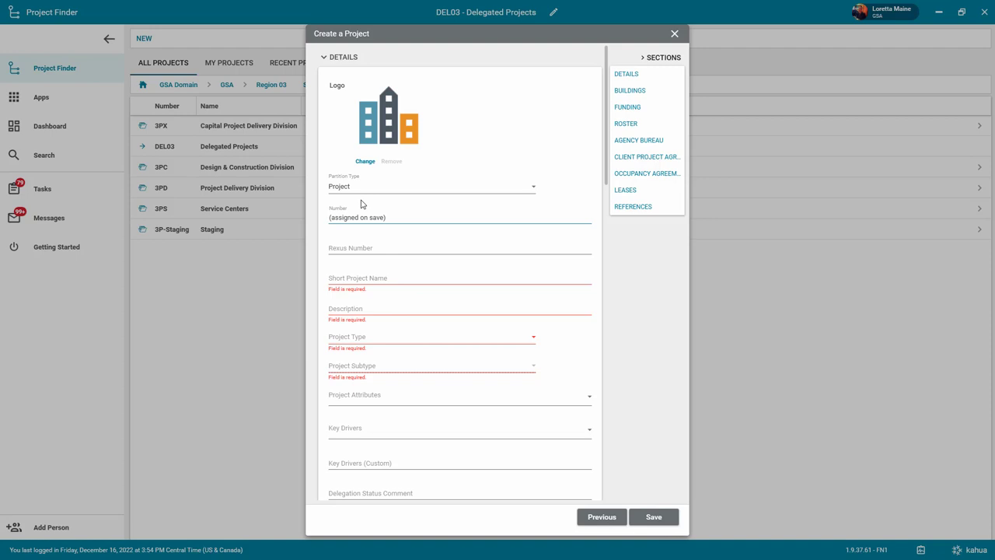
# Name and describe the project 'Delegated Project', type Other, subtype Delegated Building Projects
pyautogui.click(460, 278)
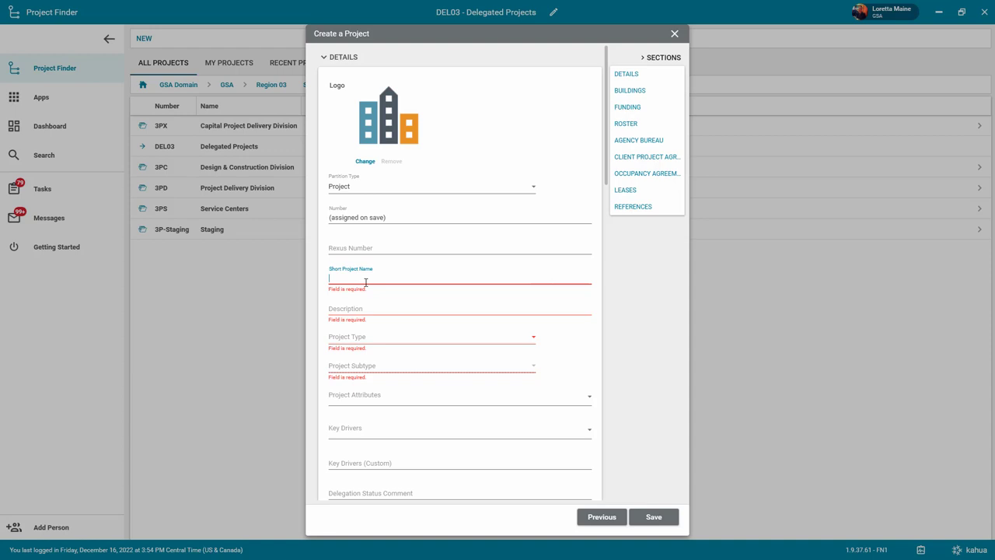
pyautogui.write('Delegated Project')
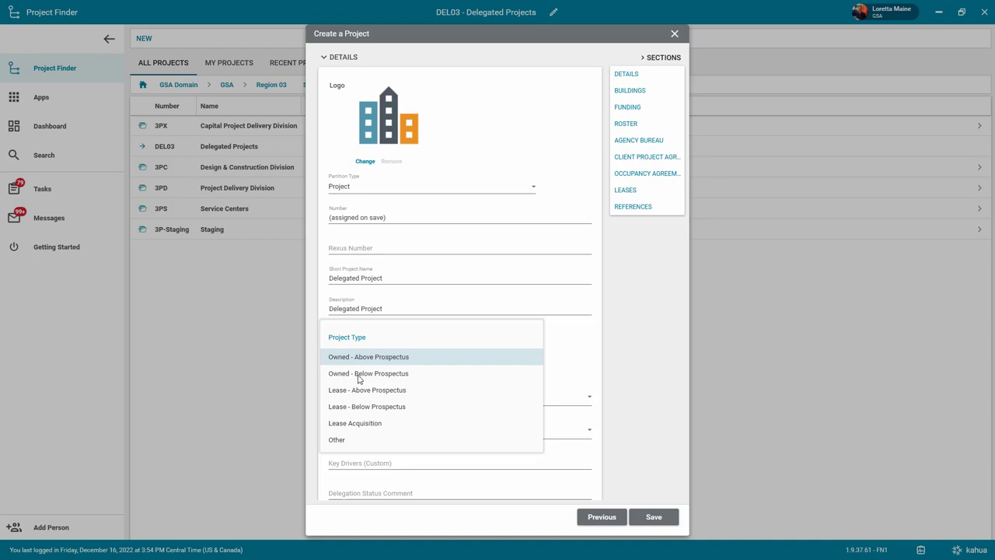
pyautogui.click(336, 438)
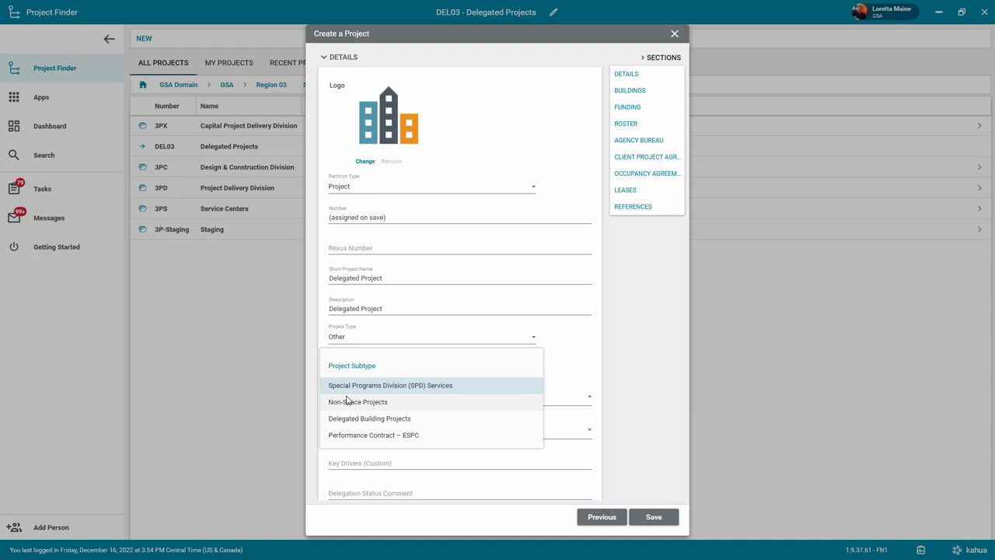
pyautogui.click(370, 418)
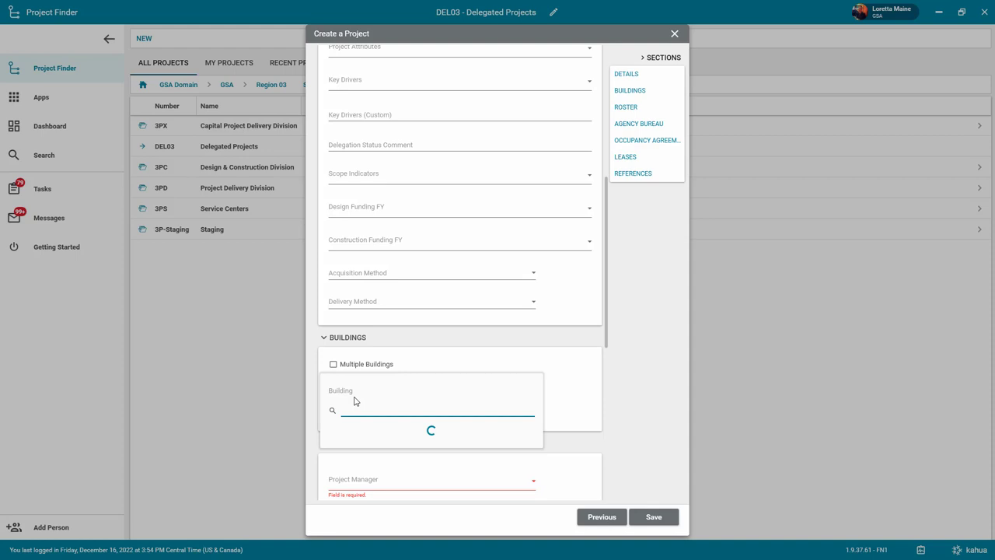
# Search 'gsa' and attach building 11 - DC0021ZZ - GSA, DC to the project
pyautogui.write('gsa')
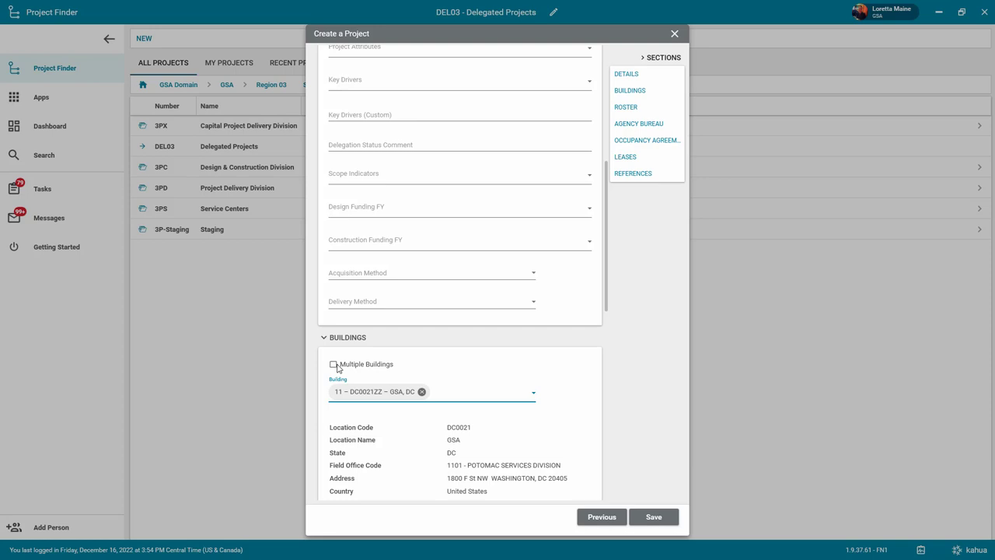
pyautogui.click(333, 363)
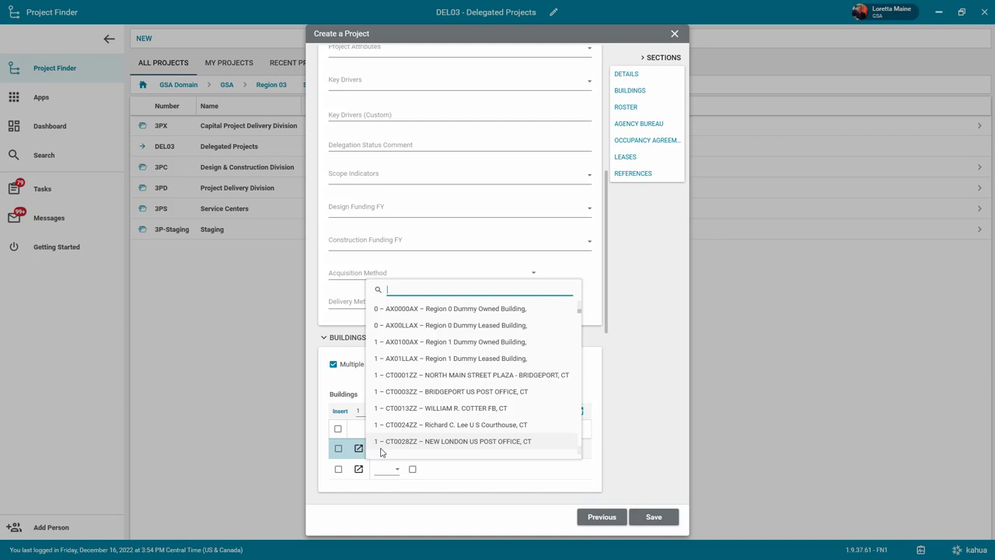
pyautogui.click(410, 448)
pyautogui.write('valer')
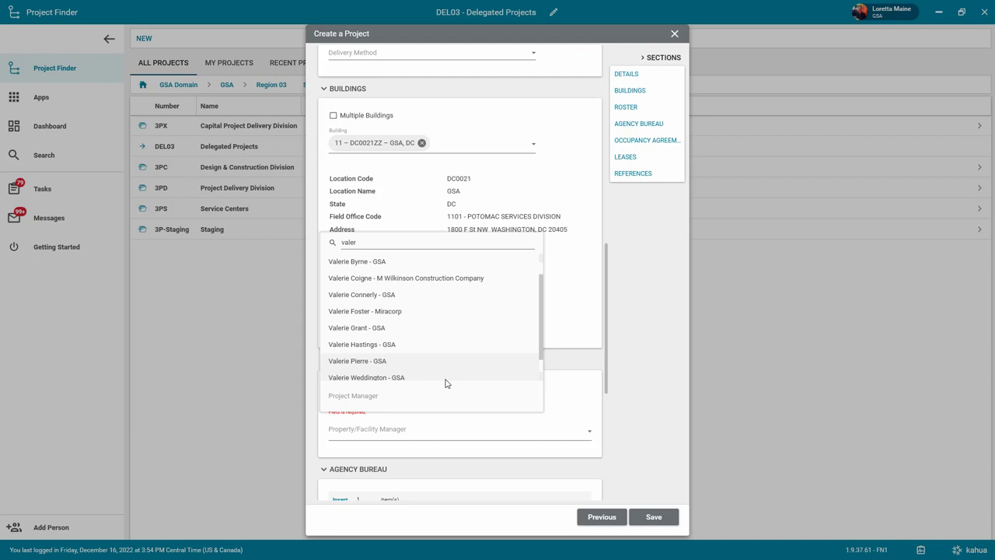
pyautogui.click(358, 360)
pyautogui.write('4700')
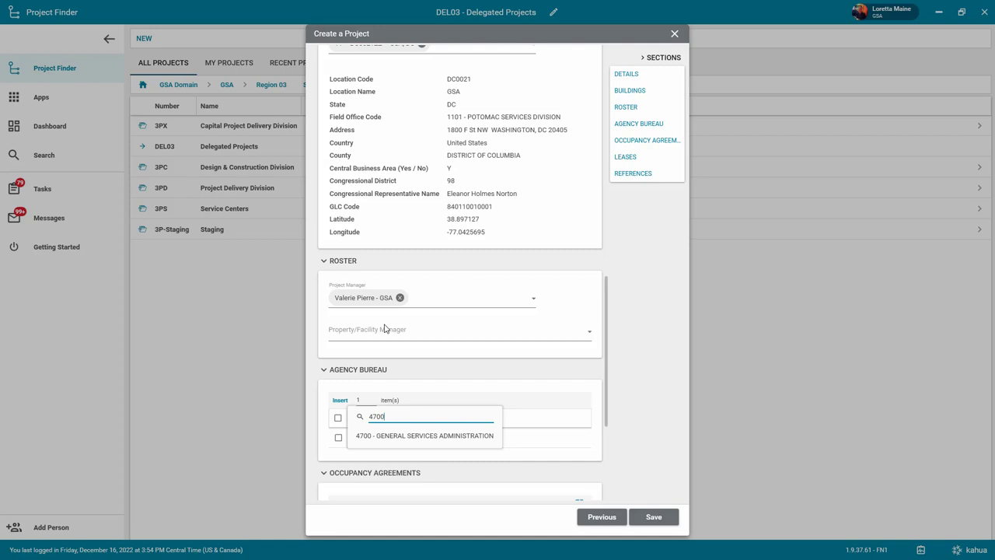
pyautogui.click(425, 435)
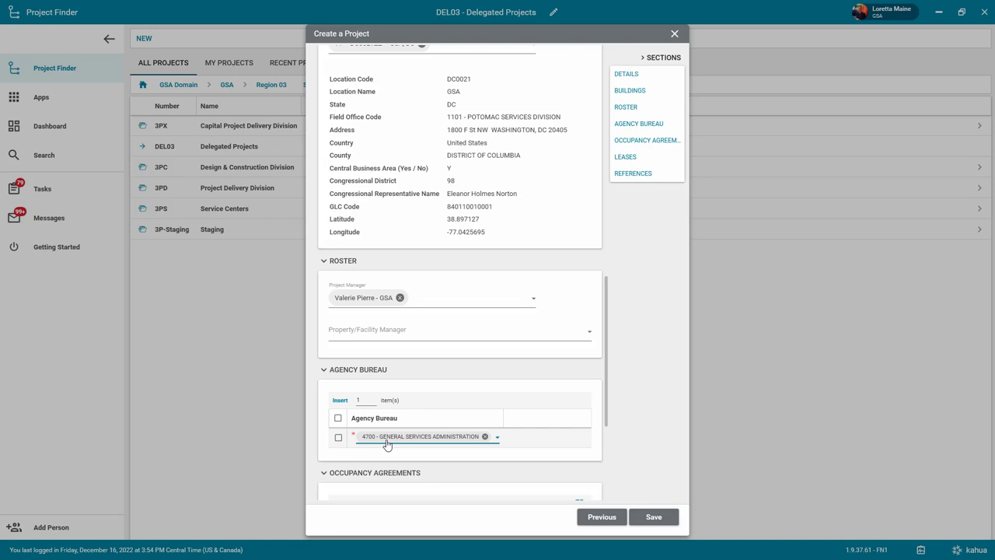
pyautogui.scroll(-3)
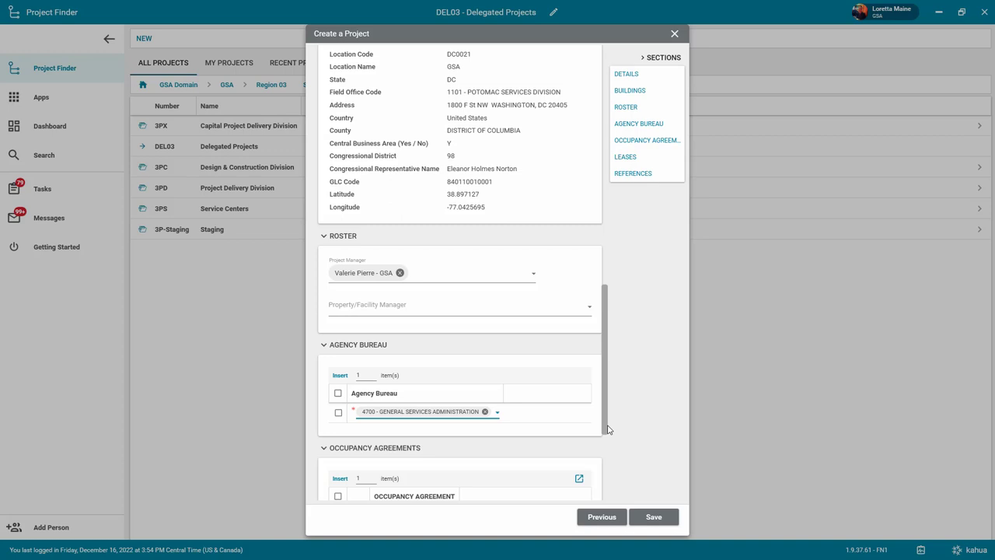
pyautogui.click(626, 73)
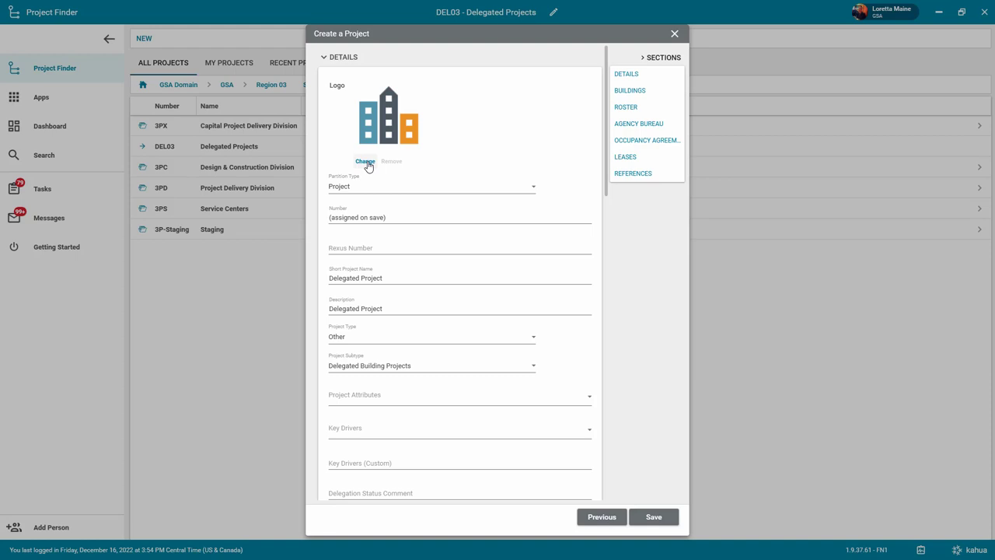
# Replace the default logo with logo.png, the GSA logo, from the Desktop
pyautogui.click(363, 162)
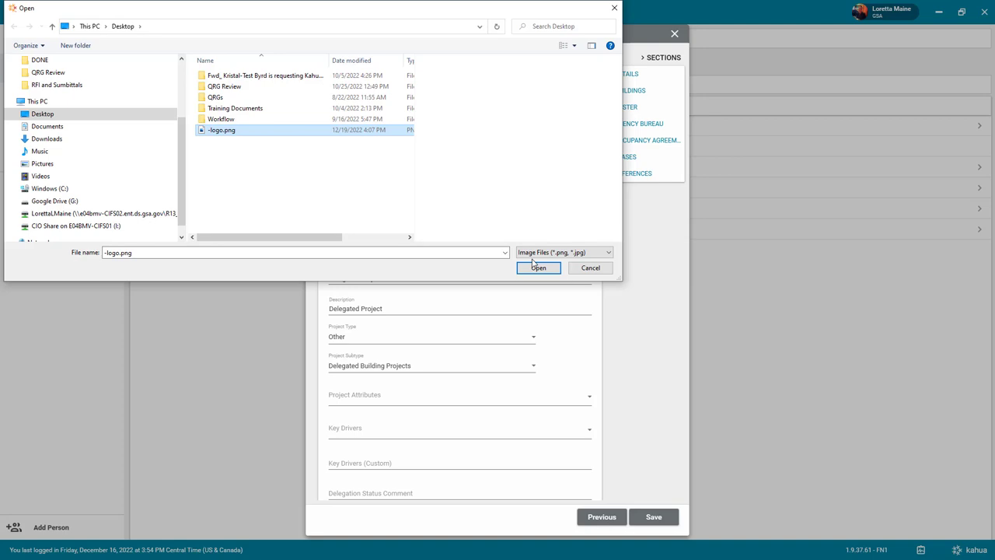
pyautogui.click(538, 267)
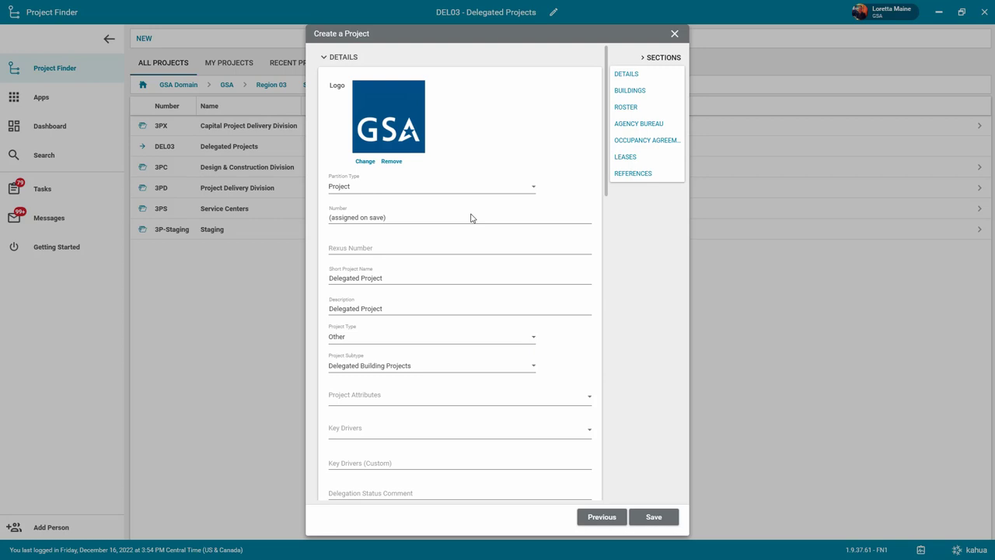
pyautogui.scroll(-3)
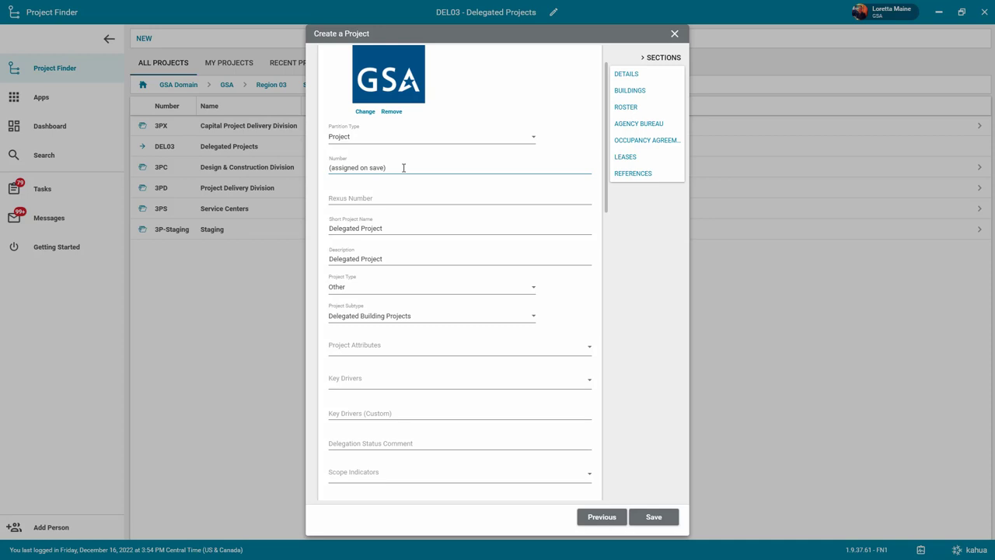
# Note in Key Drivers (Custom) that custom drivers can be typed there and review the remaining sections
pyautogui.scroll(-3)
pyautogui.write('You can type custom drivers here')
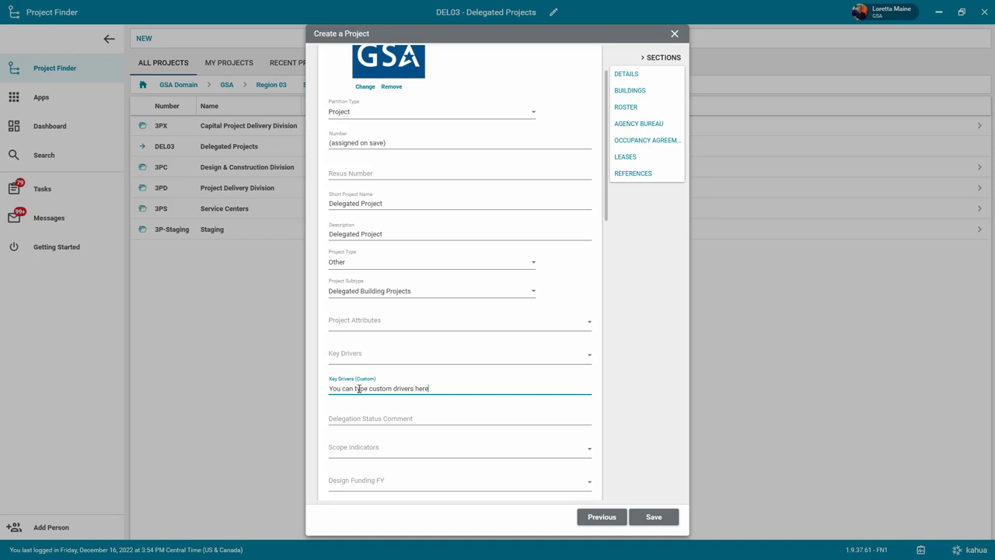
pyautogui.scroll(-3)
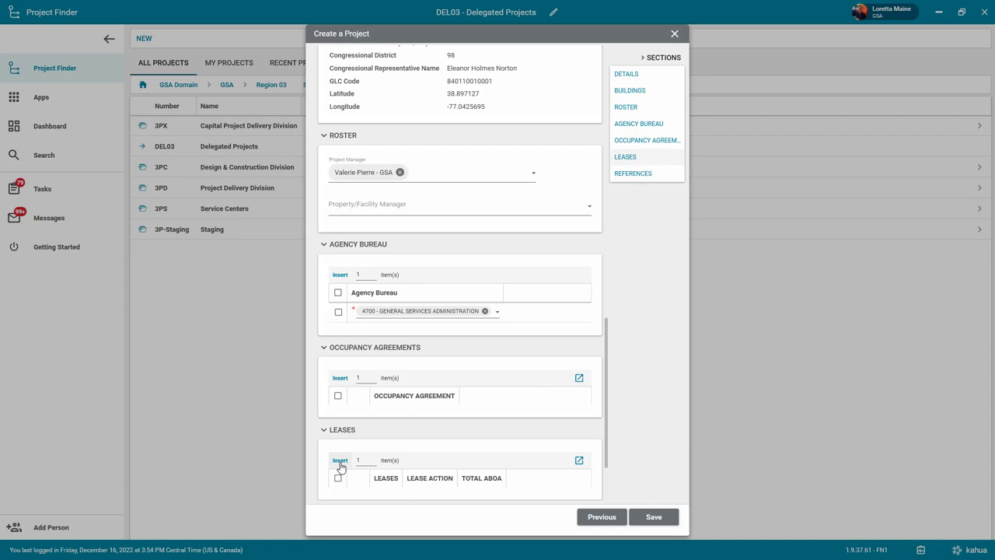
pyautogui.click(339, 460)
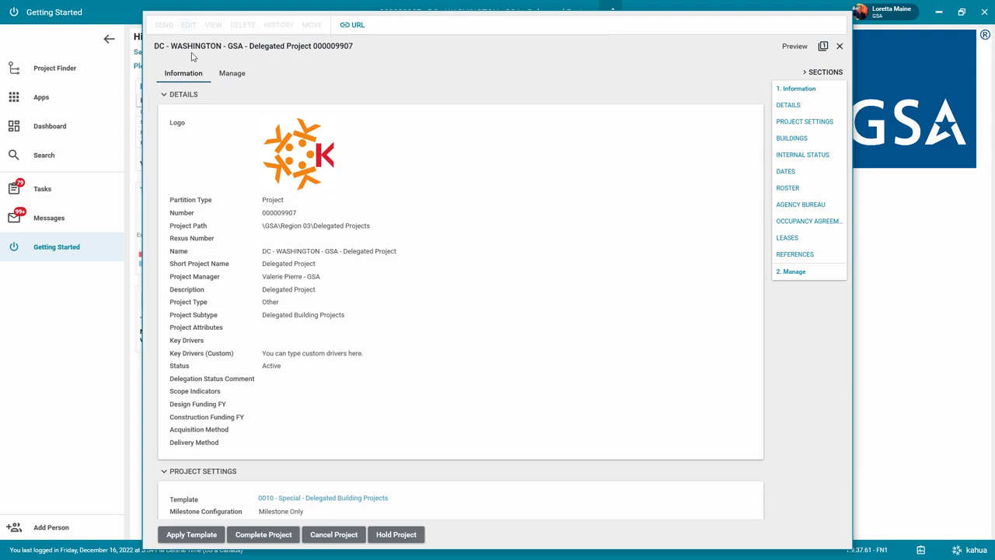
# Switch the saved project DC - WASHINGTON - GSA - Delegated Project 000009907 into edit mode
pyautogui.click(792, 45)
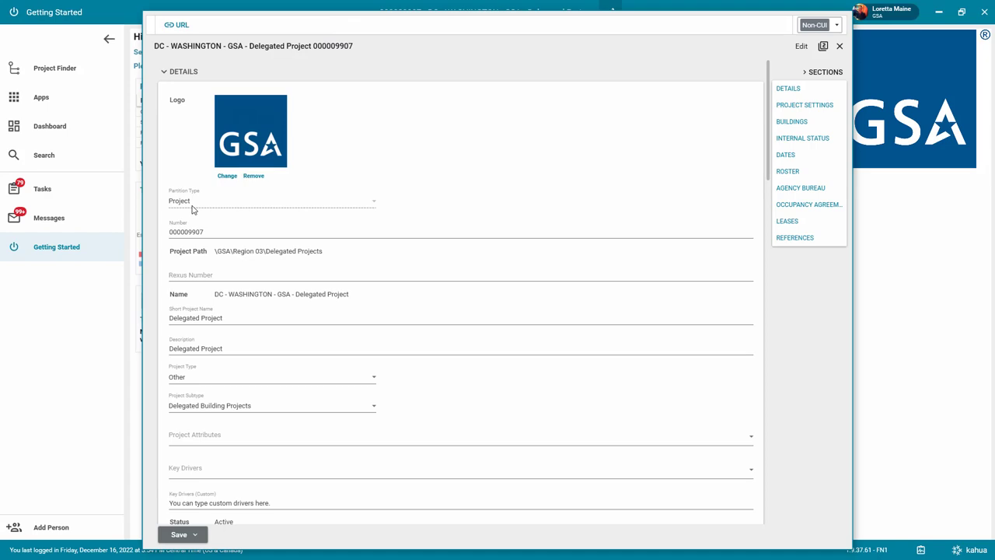